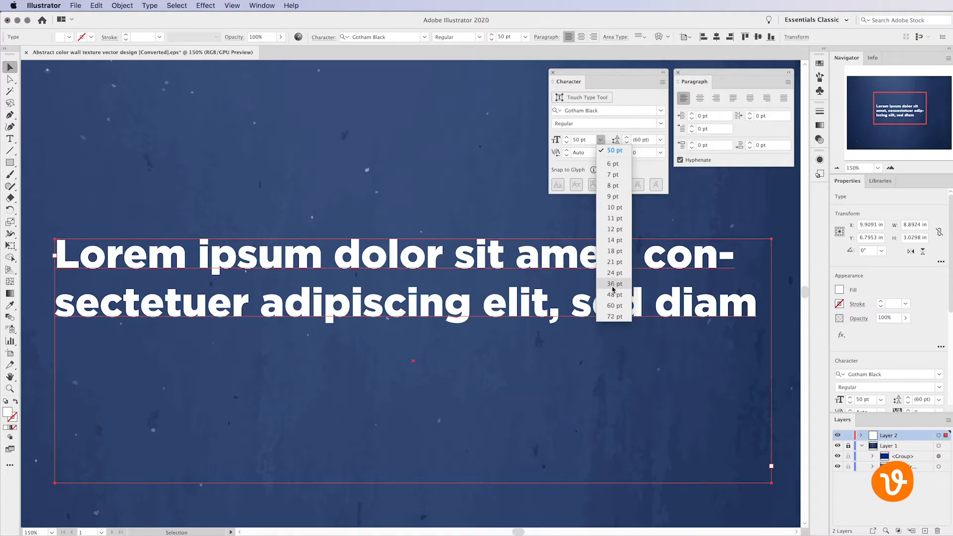
Set the paragraph to 48 pt, remove the text box, and return the view to 100%
click(614, 295)
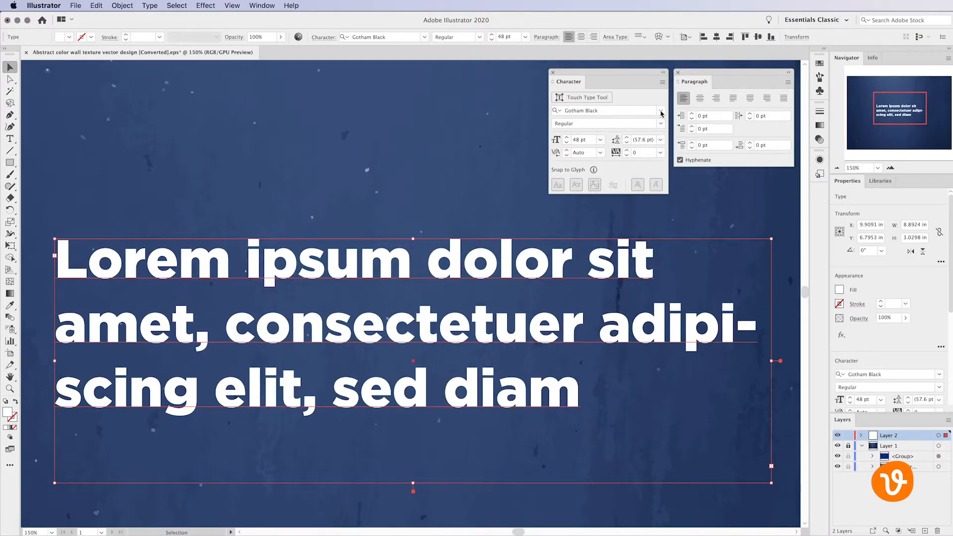
click(661, 110)
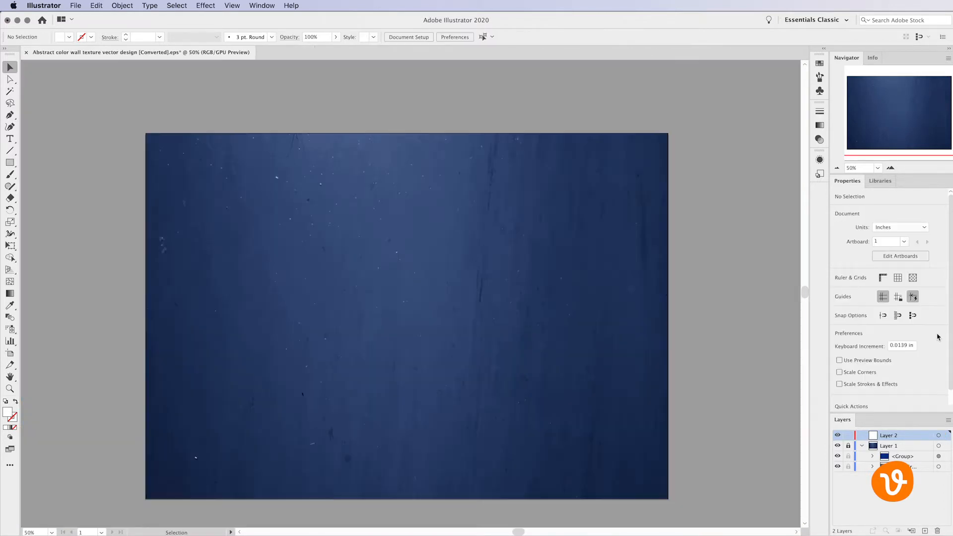
click(891, 168)
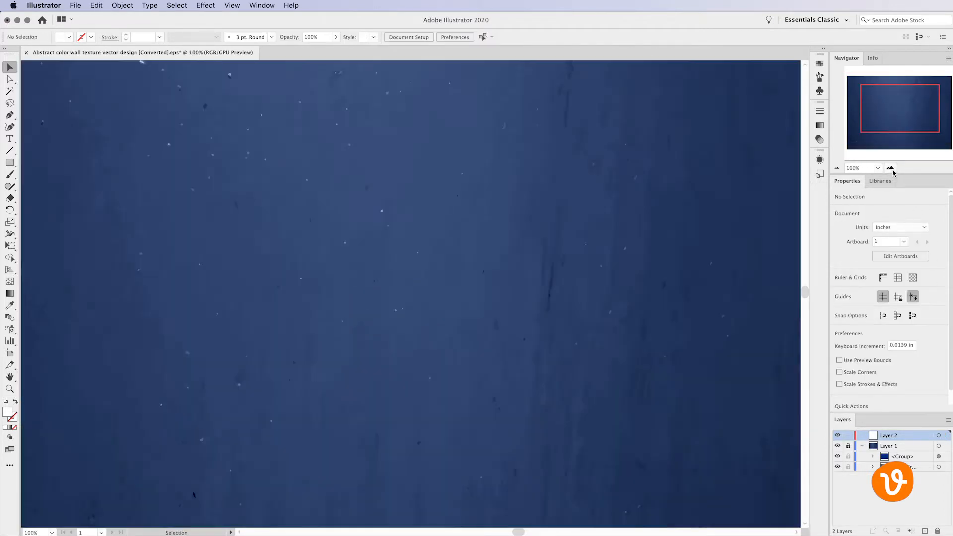
Show the Character panel via Window > Type, ready with Gotham Black Regular at 50 pt
click(262, 6)
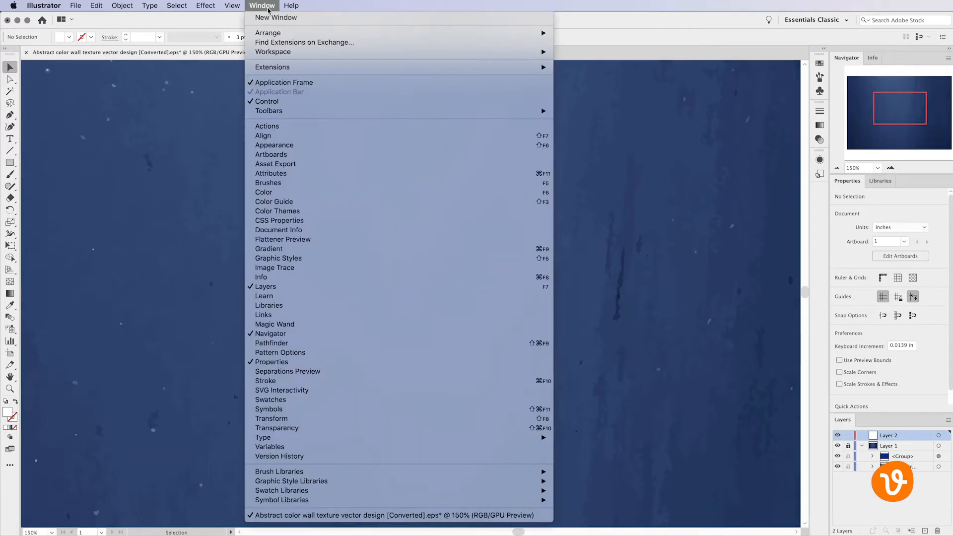
mouse_move(264, 437)
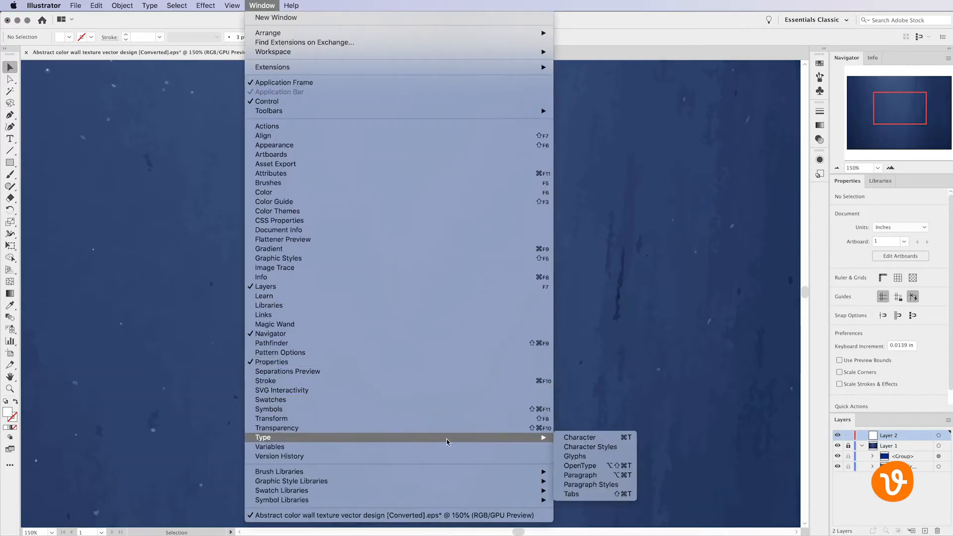
click(579, 437)
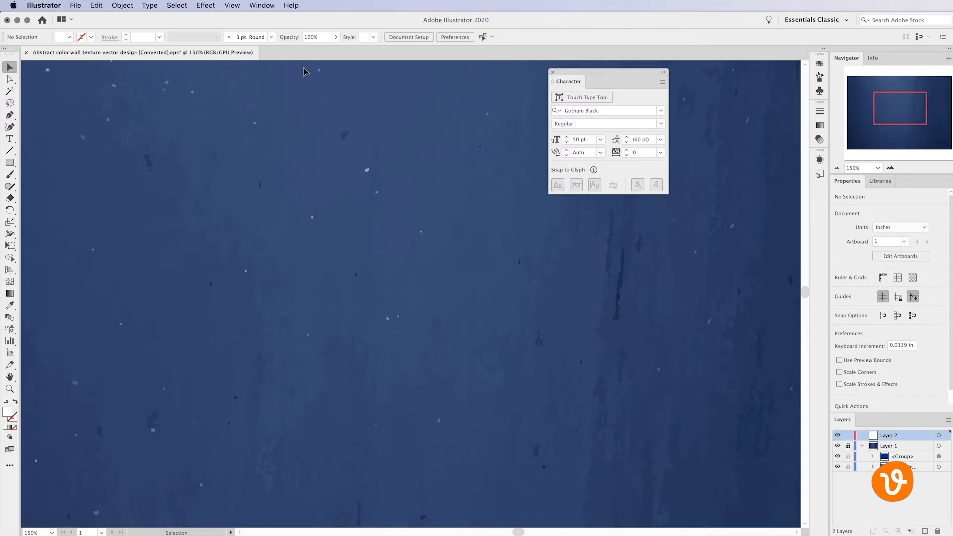
click(262, 6)
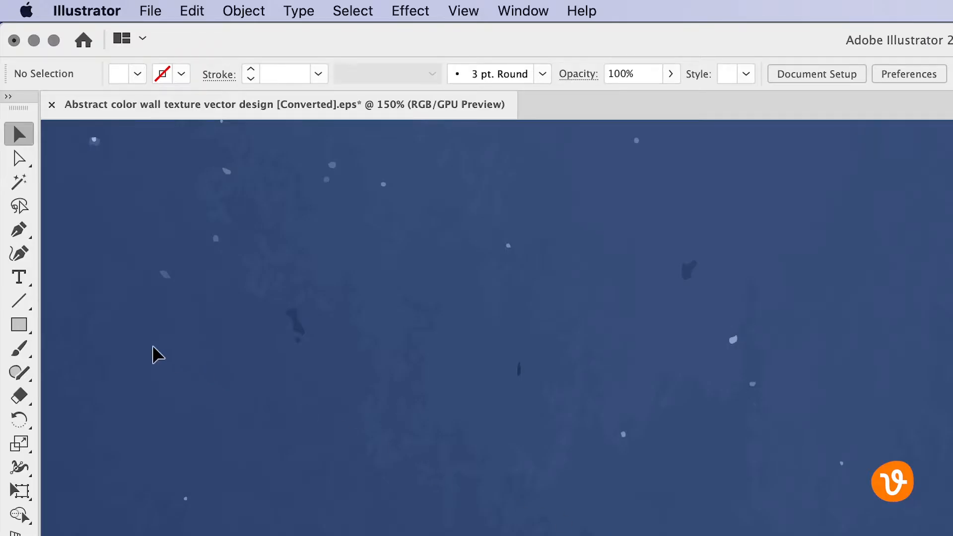
Draw a wide area text box of placeholder text with the Type tool and make its fill white
click(19, 277)
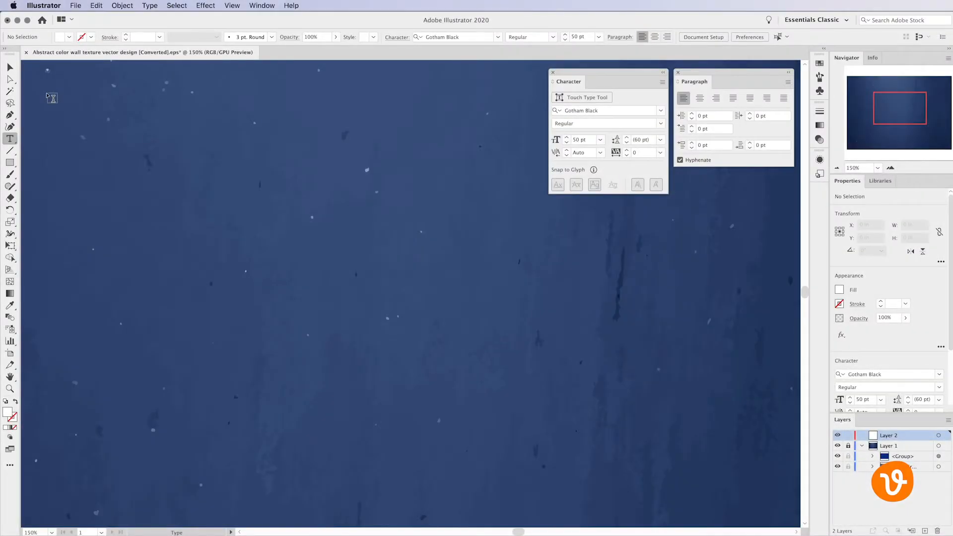
drag(51, 98, 505, 456)
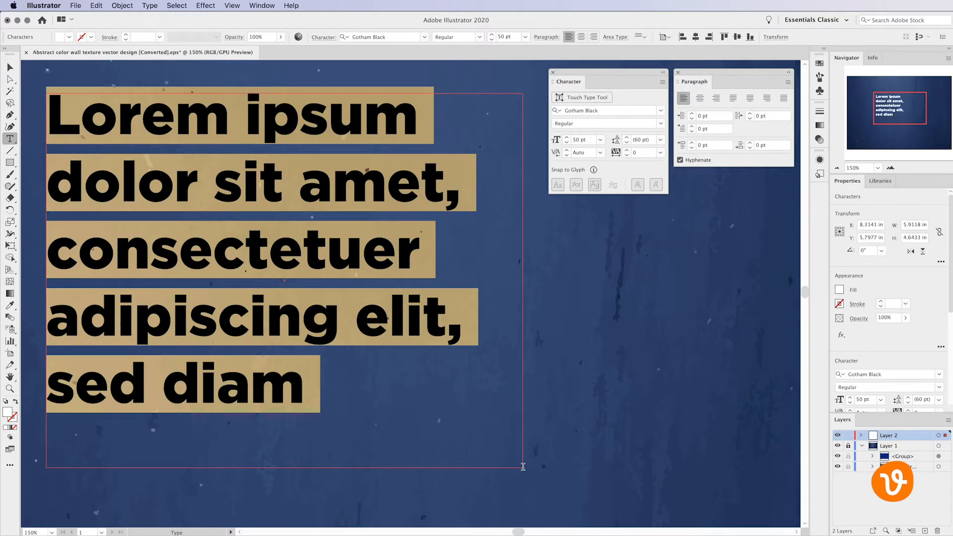
click(10, 68)
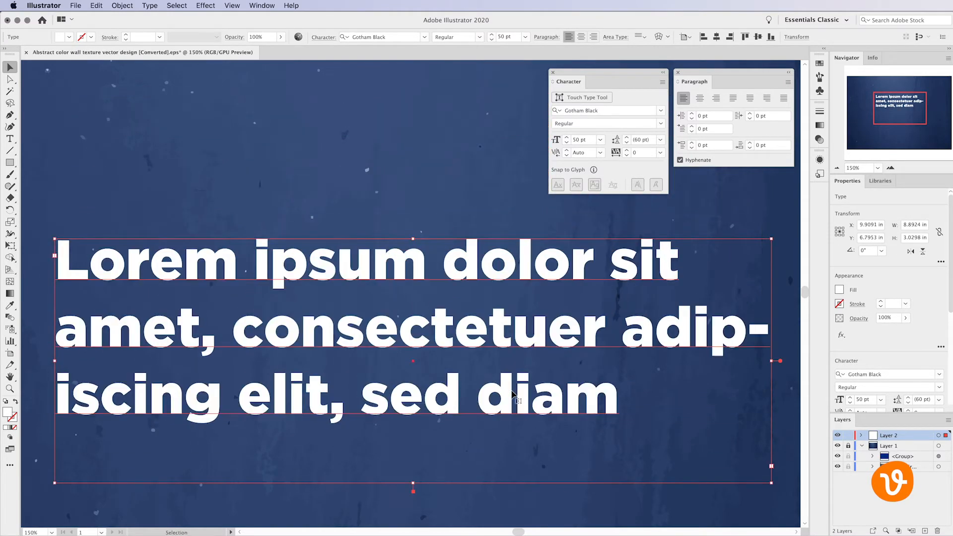
click(505, 232)
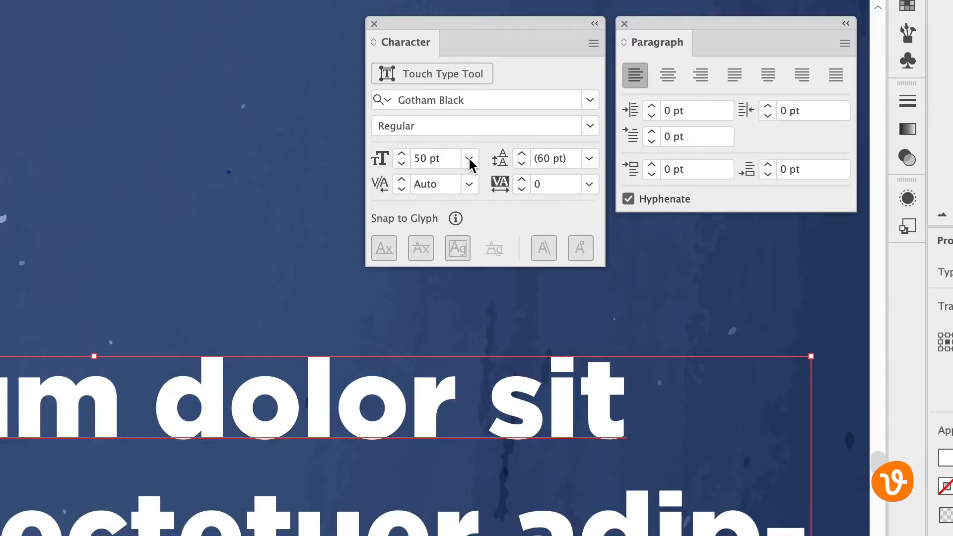
click(467, 158)
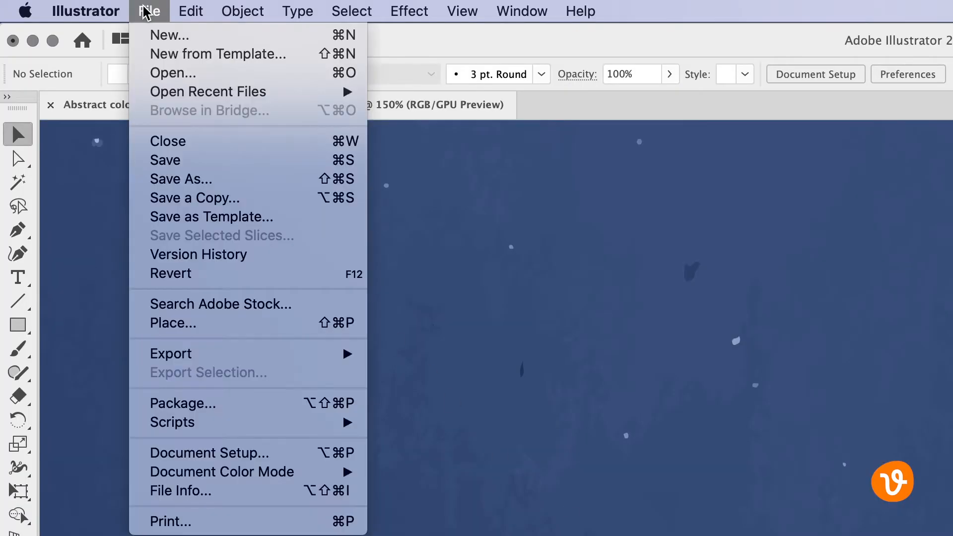
mouse_move(204, 323)
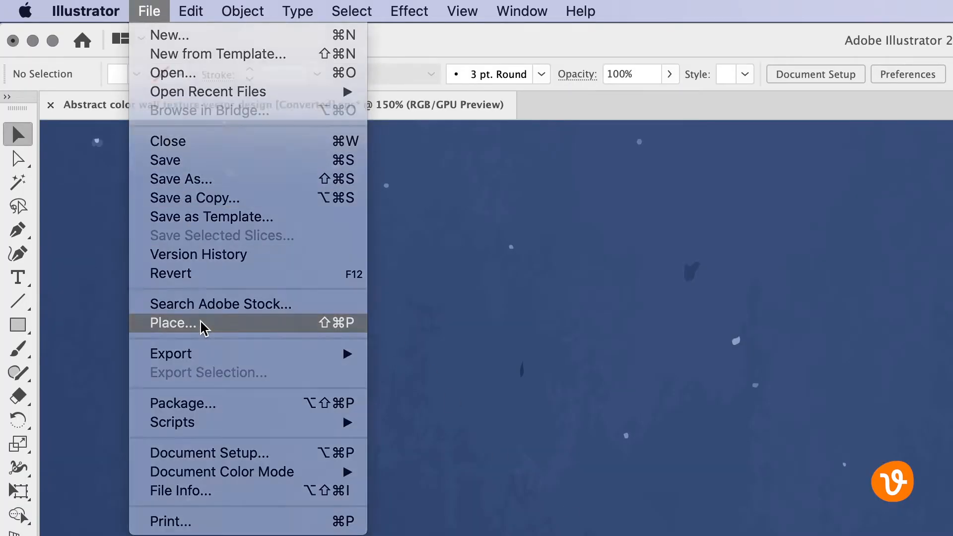
Place text_file.docx via File > Place and accept the Microsoft Word import options
click(173, 322)
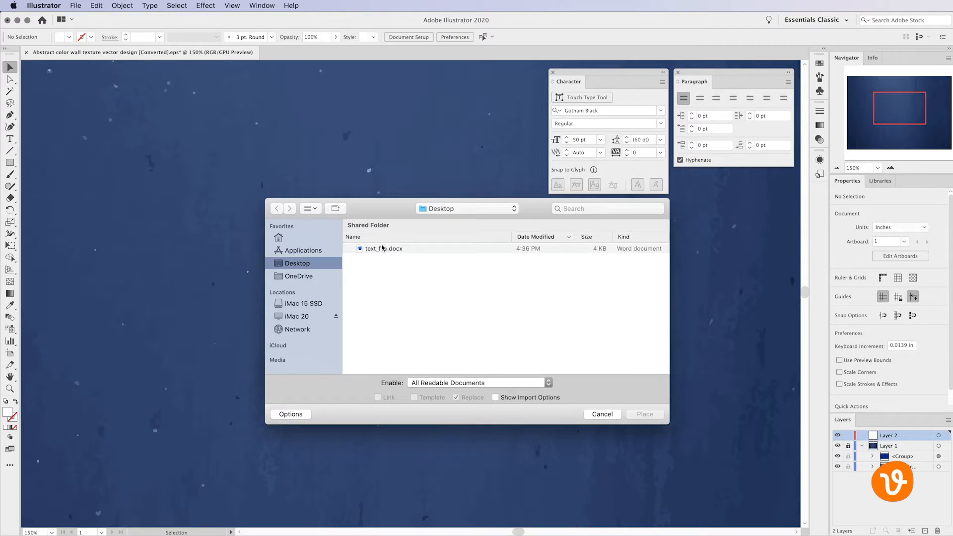
click(384, 248)
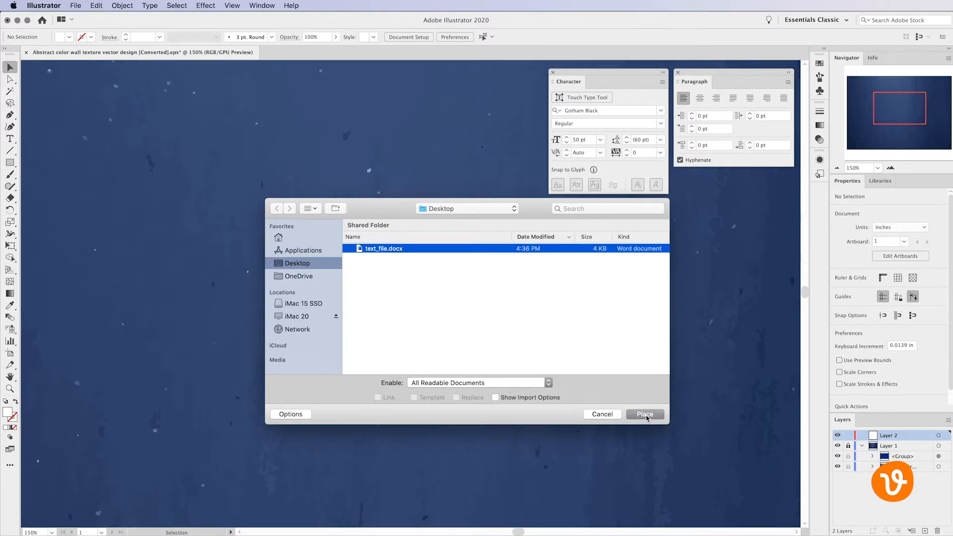
click(643, 414)
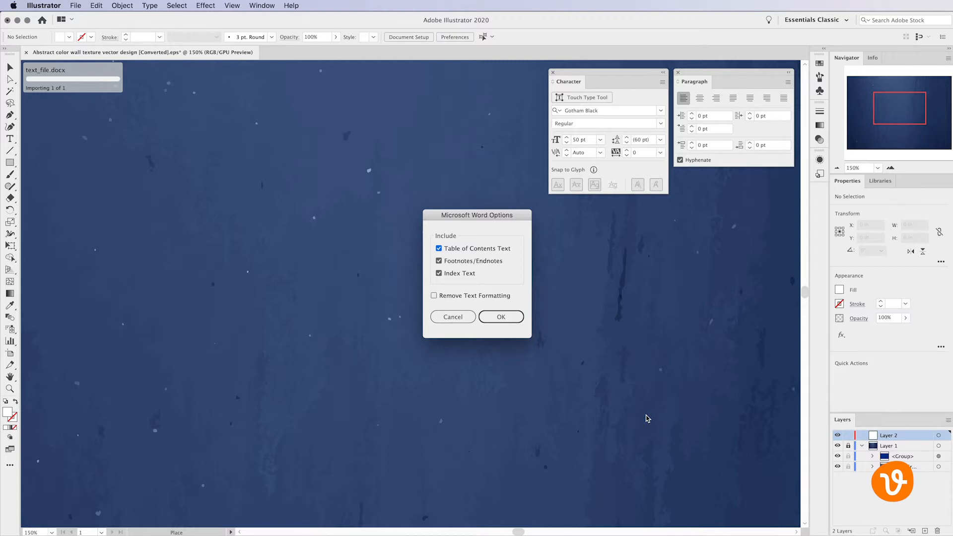
click(500, 317)
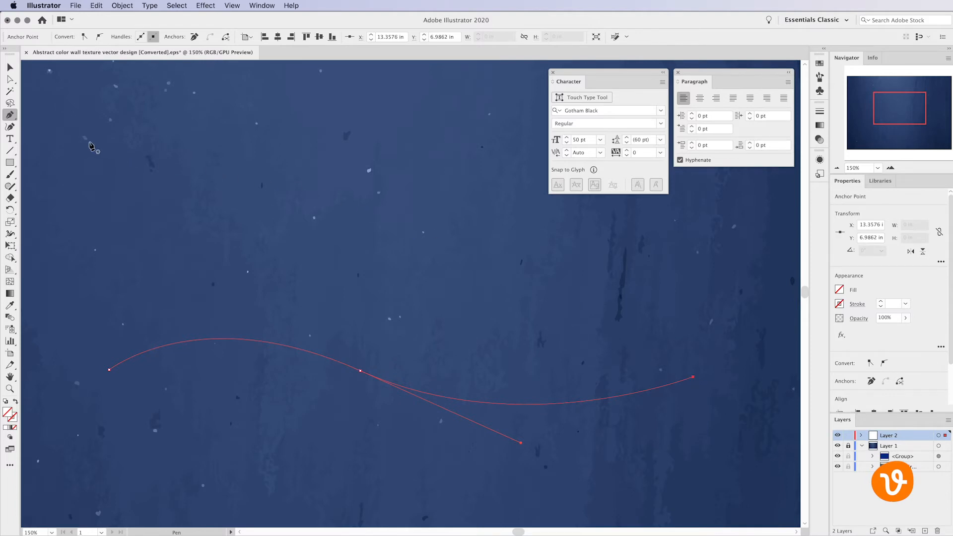
Put Lorem ipsum dolor on the curve with Type on a Path and reshape the wave's handle
click(10, 139)
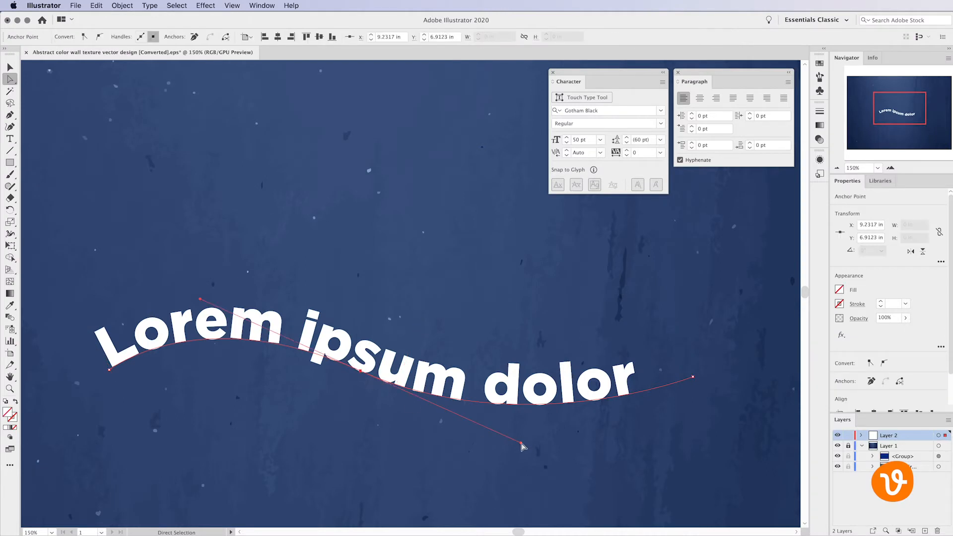
drag(523, 447, 508, 298)
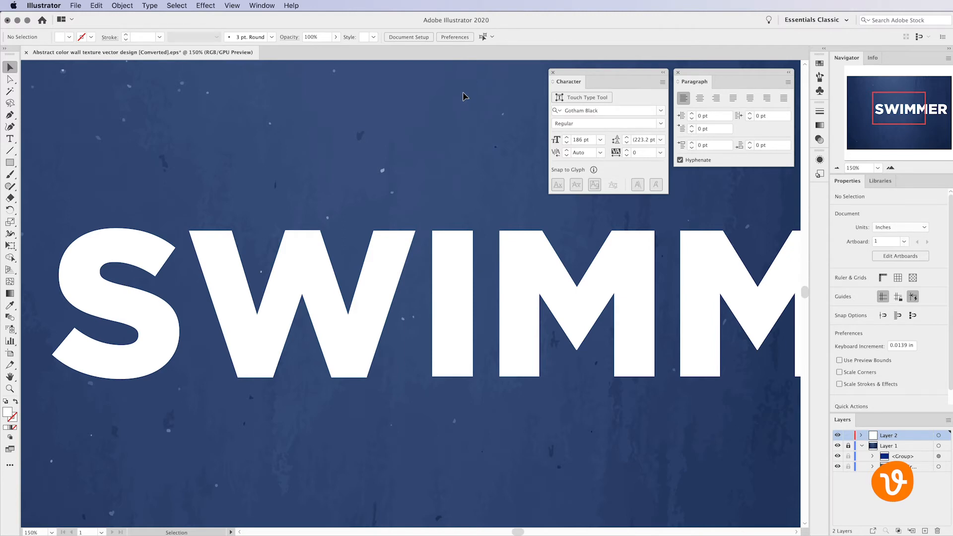
mouse_move(450, 121)
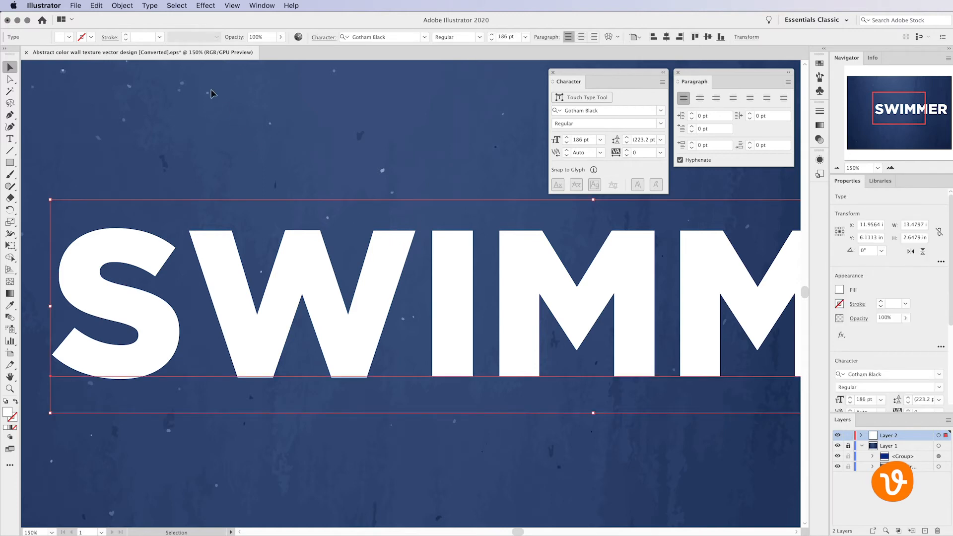
Convert the SWIMMER text with Type > Create Outlines and select the resulting letter group
click(150, 6)
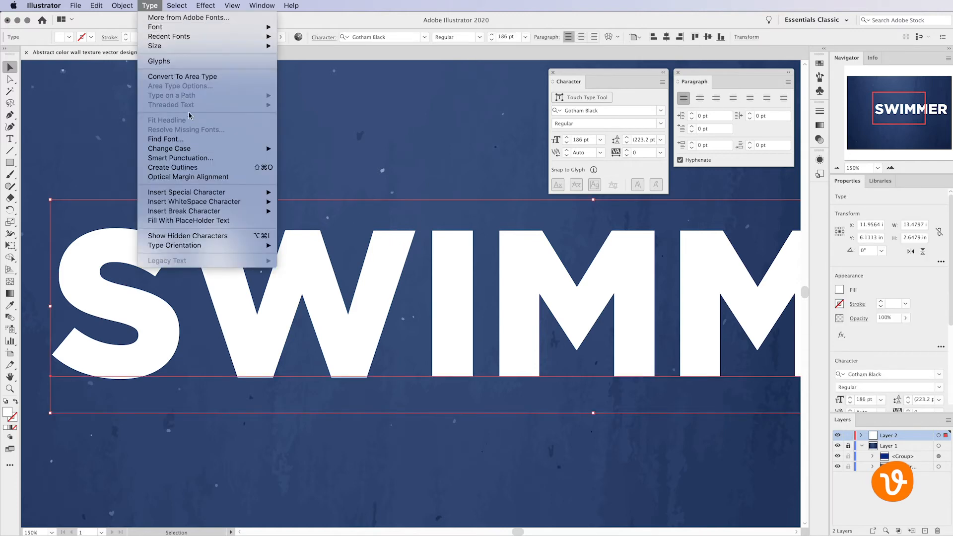
click(171, 167)
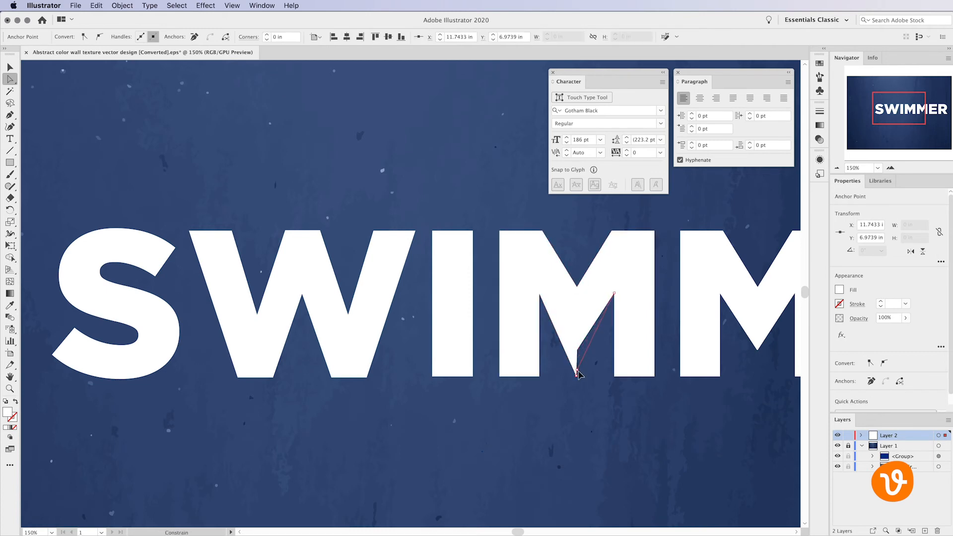
click(328, 258)
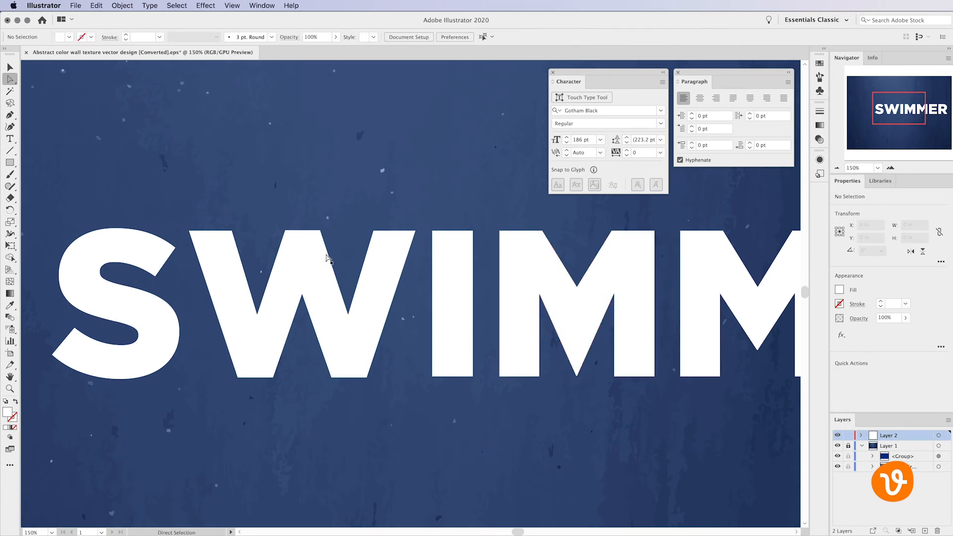
click(287, 231)
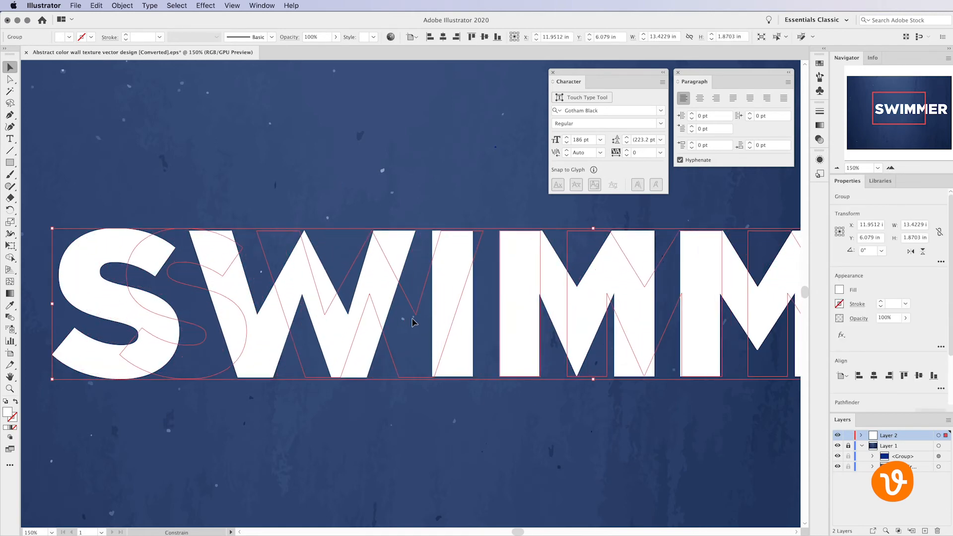
Move the outlined SWIMMER group right and choose an Object menu command such as Ungroup
click(122, 6)
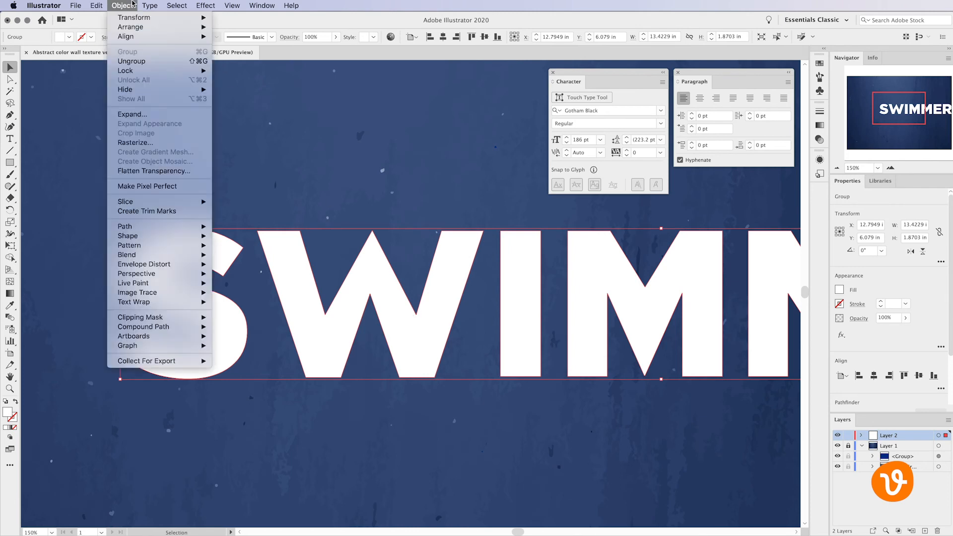
click(143, 327)
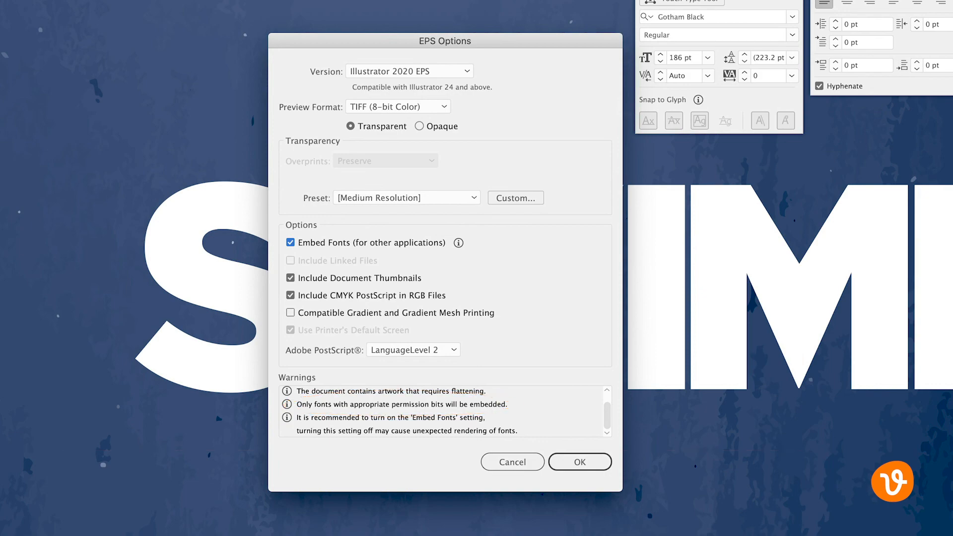
Confirm the EPS Options, then raise the curve's left end anchor and lower its right end
click(578, 461)
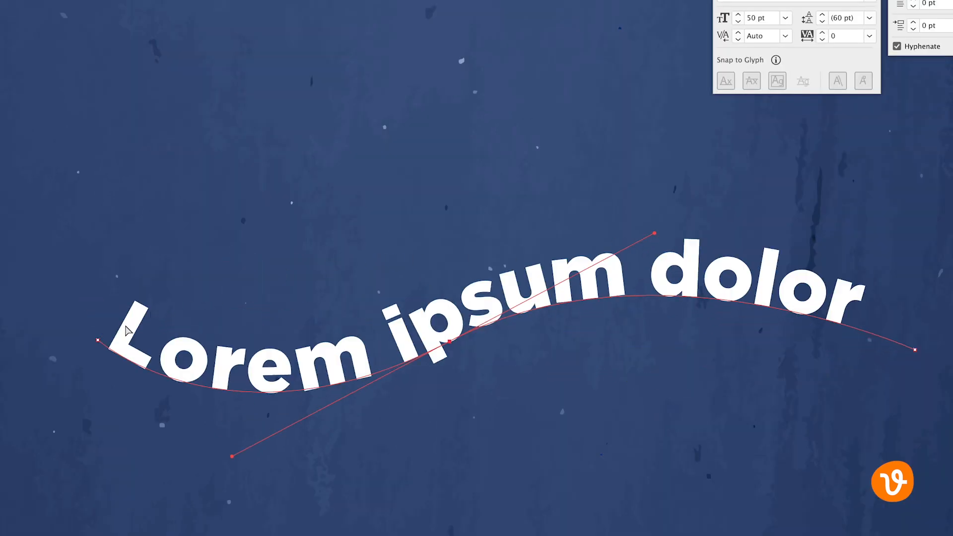
drag(97, 341, 95, 255)
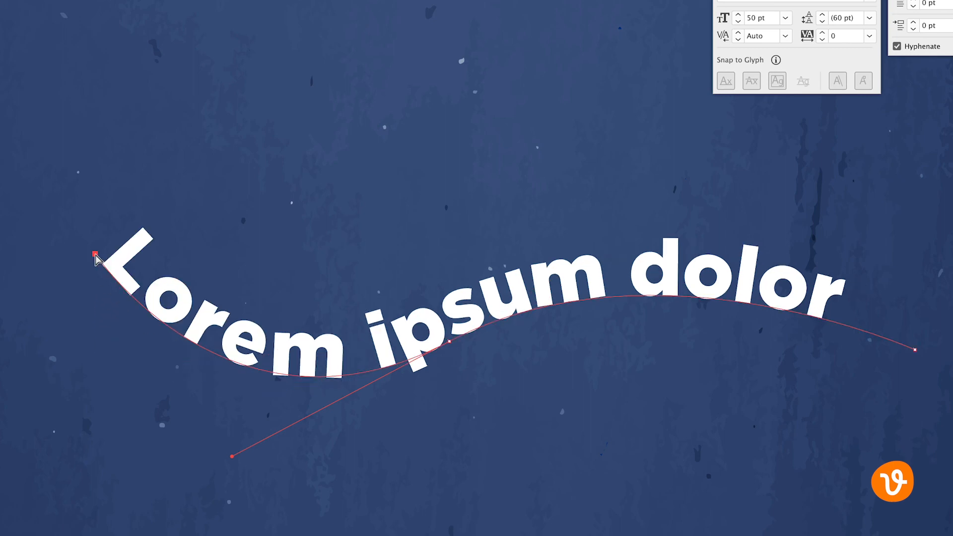
drag(915, 351, 918, 385)
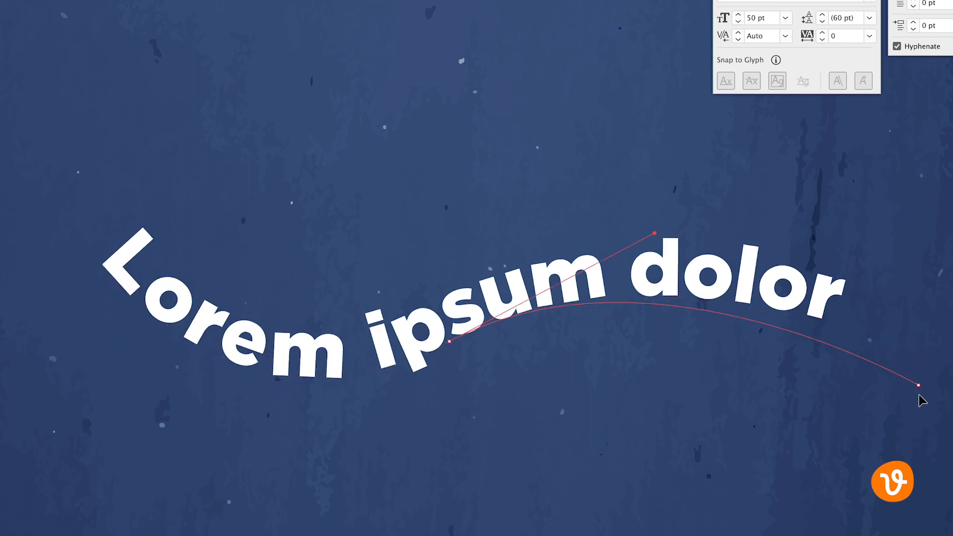